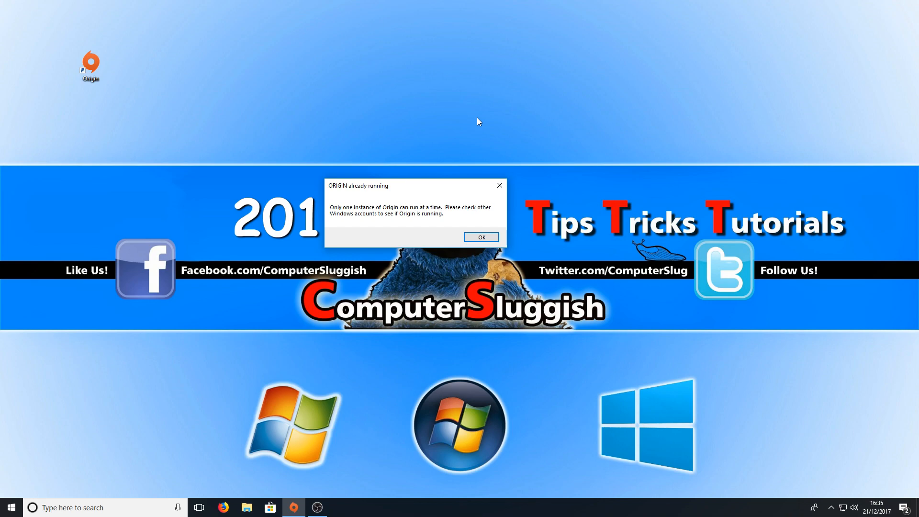
mouse_move(484, 112)
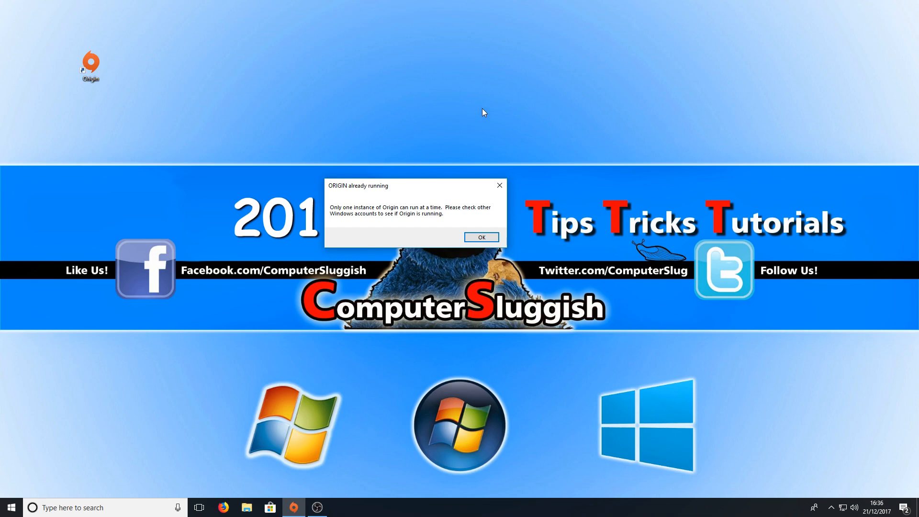
mouse_move(455, 179)
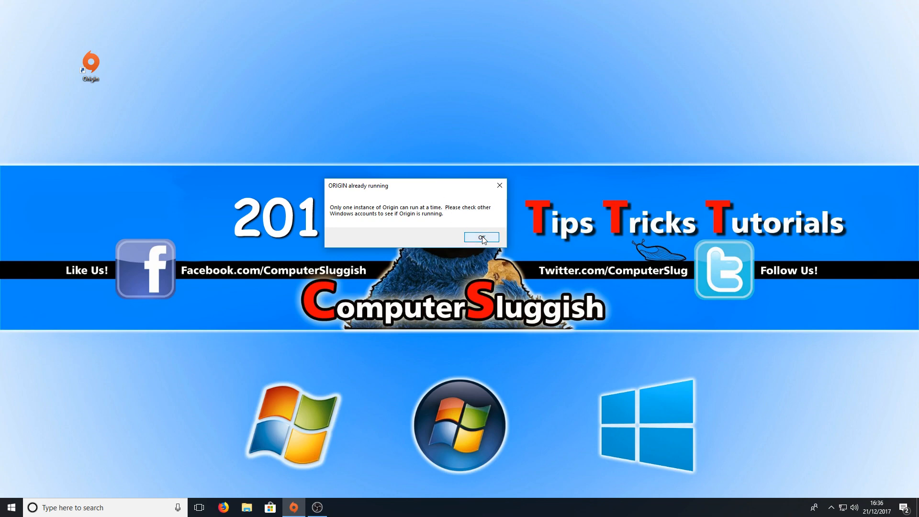
Dismiss the 'Origin already running' warning and bring up Task Manager.
left_click(481, 238)
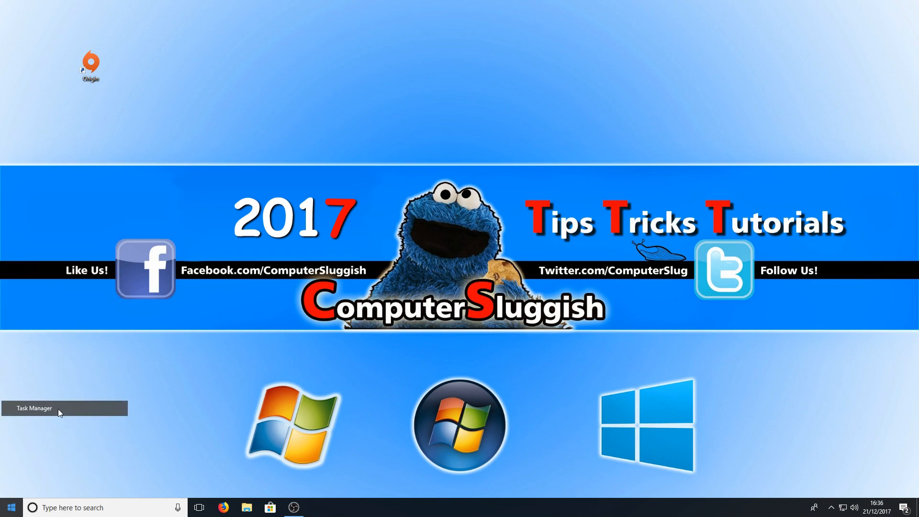
left_click(34, 408)
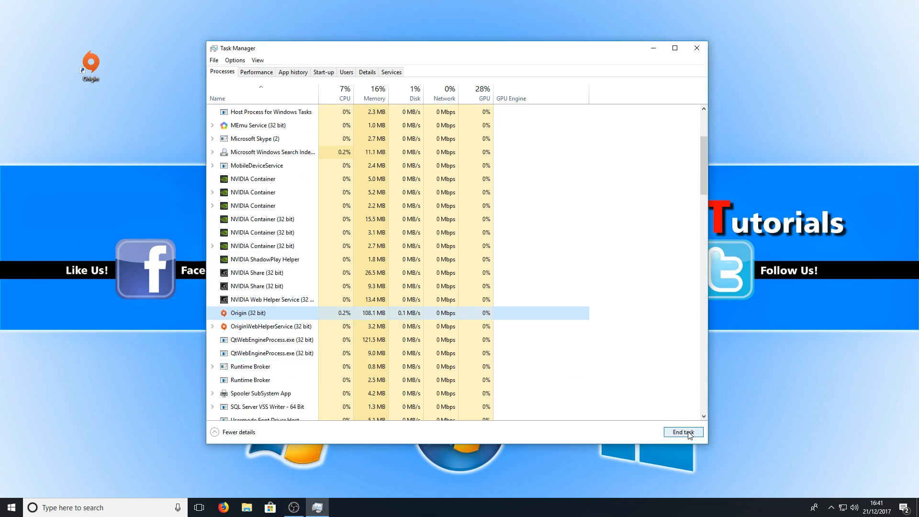
End Origin (32 bit) and OriginWebHelperService (32 bit), then close Task Manager.
left_click(683, 432)
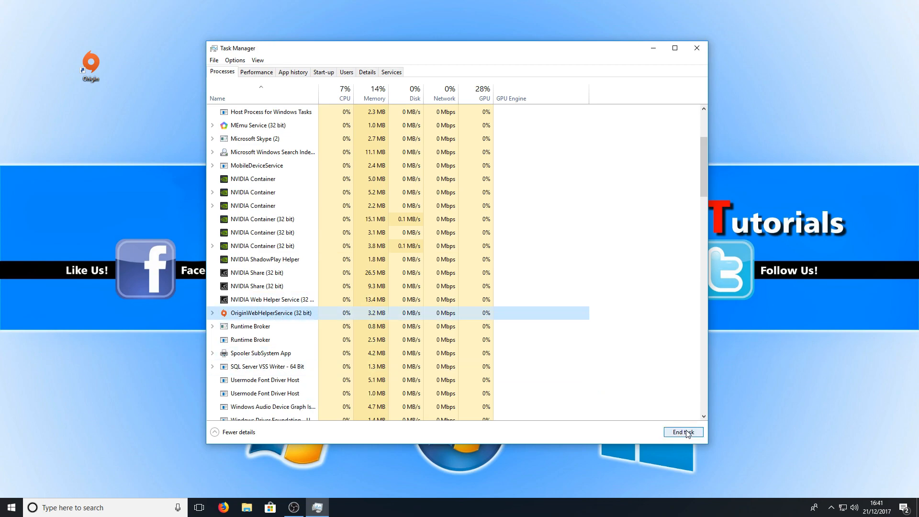
left_click(683, 432)
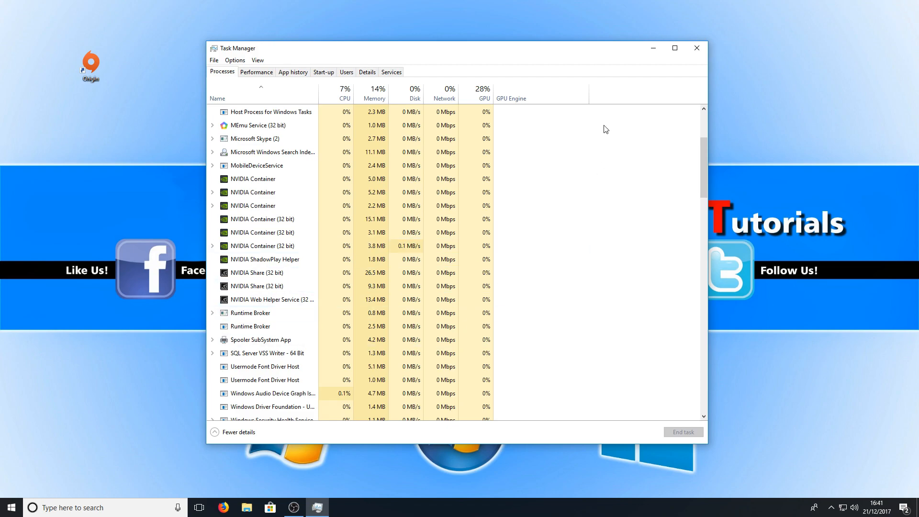
left_click(697, 48)
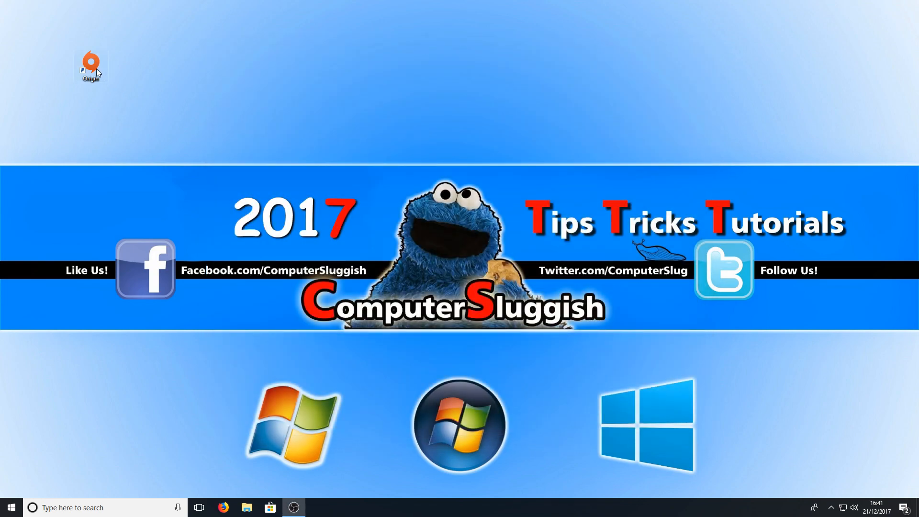
mouse_move(511, 188)
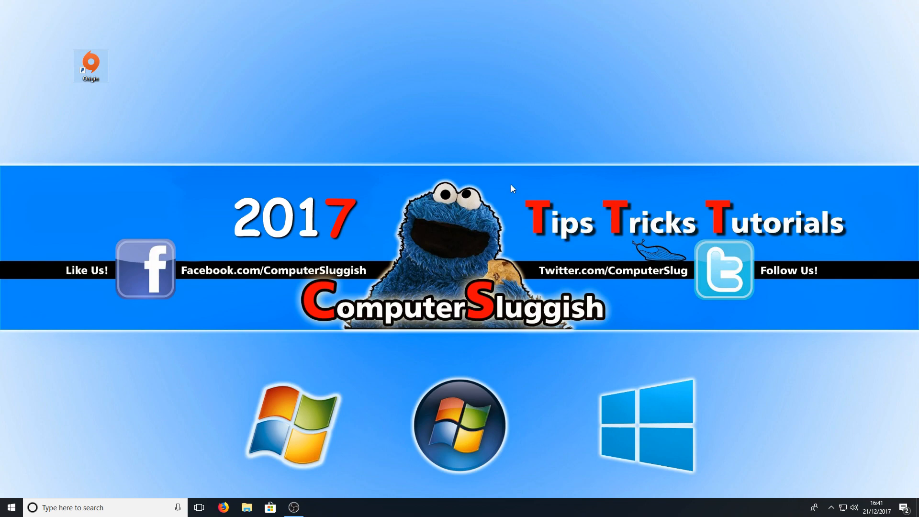
Launch Origin from its desktop shortcut so the client opens on the Store page.
double_click(90, 62)
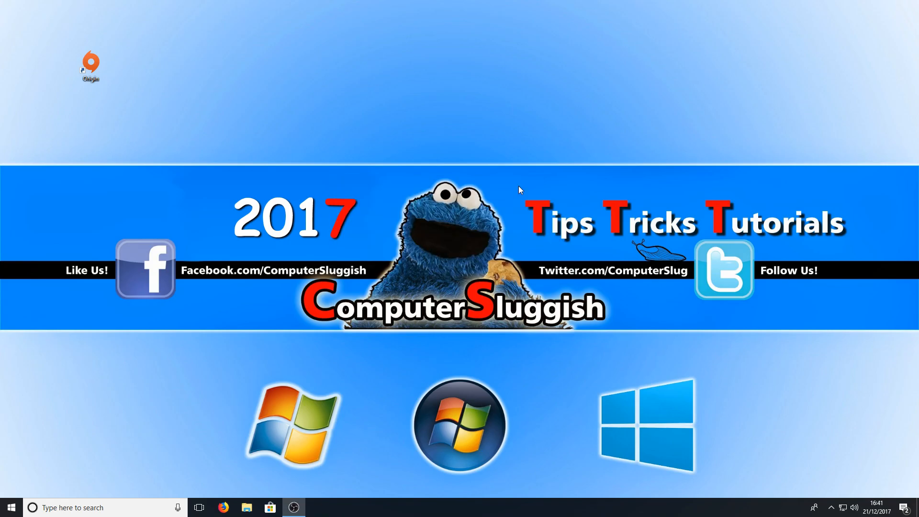
double_click(90, 63)
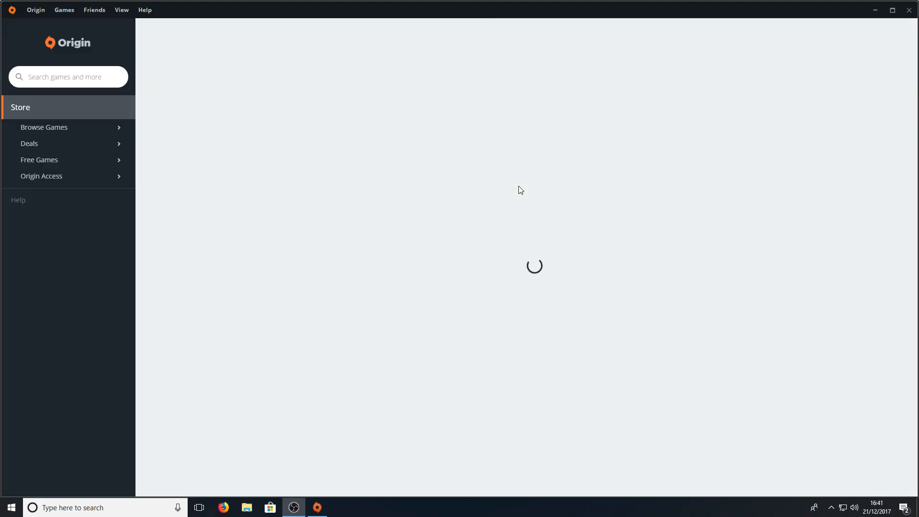